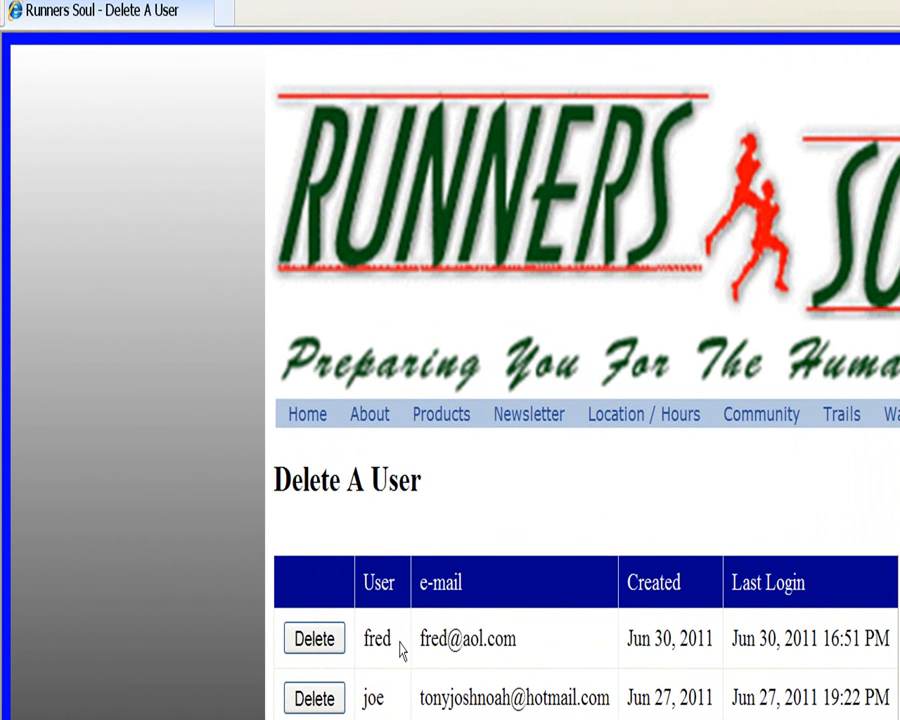
mouse_move(374, 540)
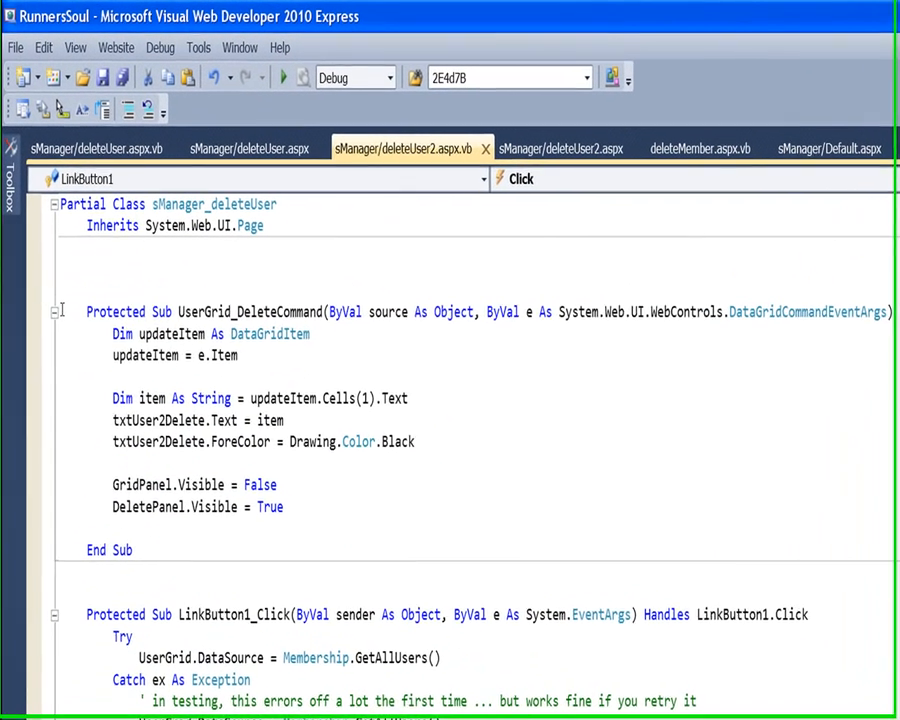
Review the existing UserGrid_DeleteCommand routine in deleteUser2.aspx.vb
drag(88, 316, 130, 556)
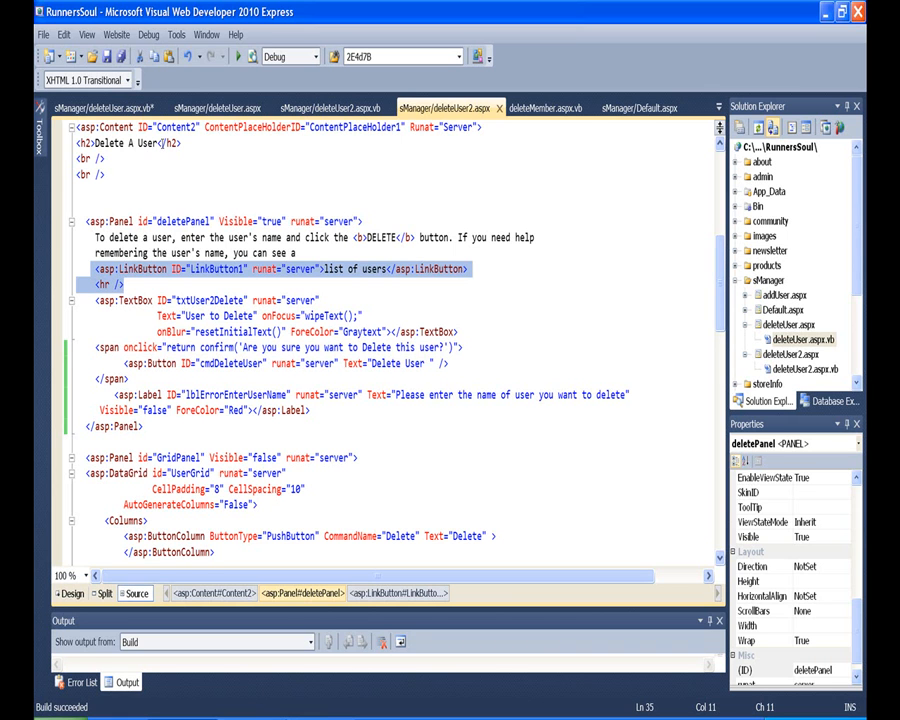
Show the deleteUser2.aspx markup with the deletePanel and GridPanel panels
click(210, 108)
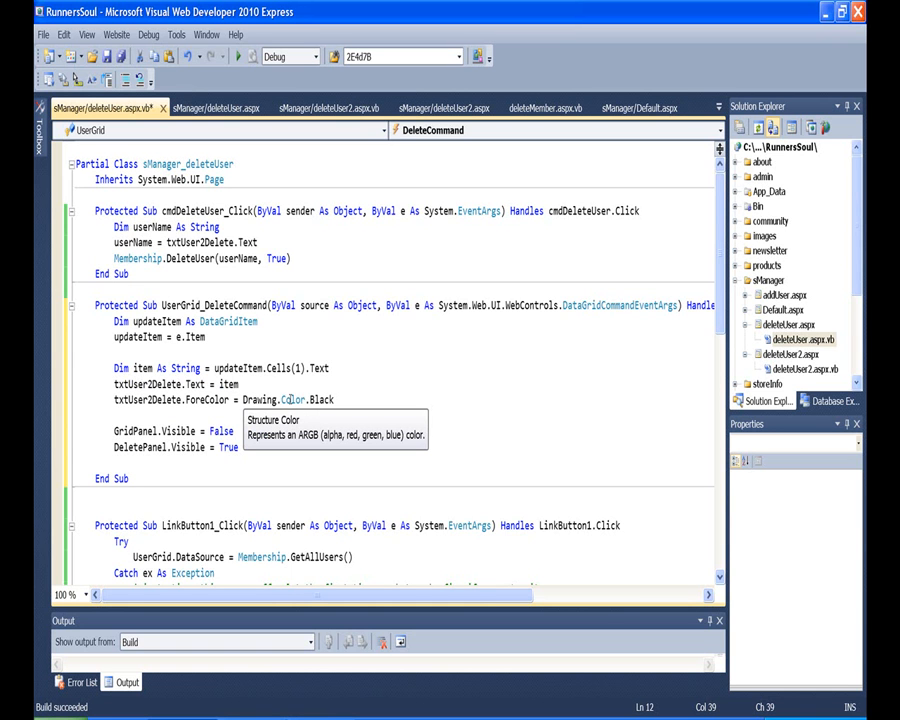
mouse_move(276, 424)
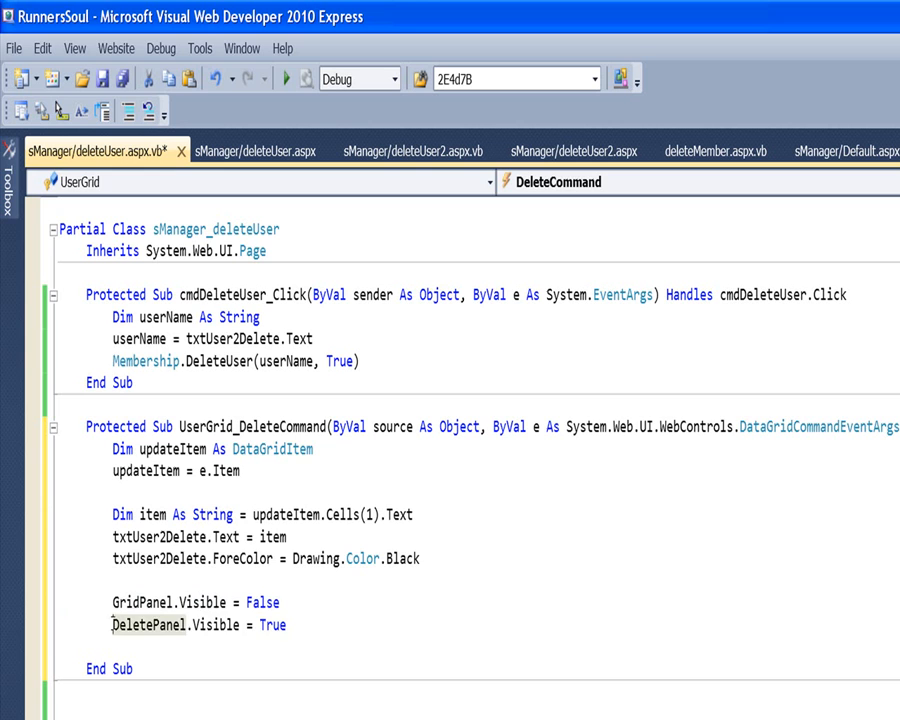
Highlight the DeletePanel.Visible = True line in the UserGrid_DeleteCommand routine
drag(112, 624, 286, 624)
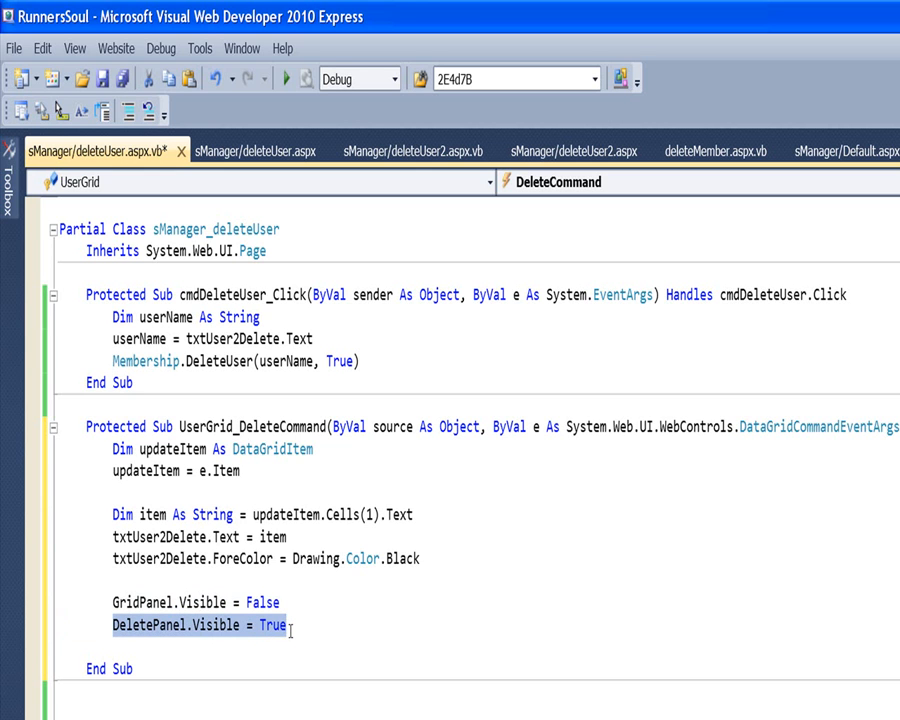
mouse_move(310, 628)
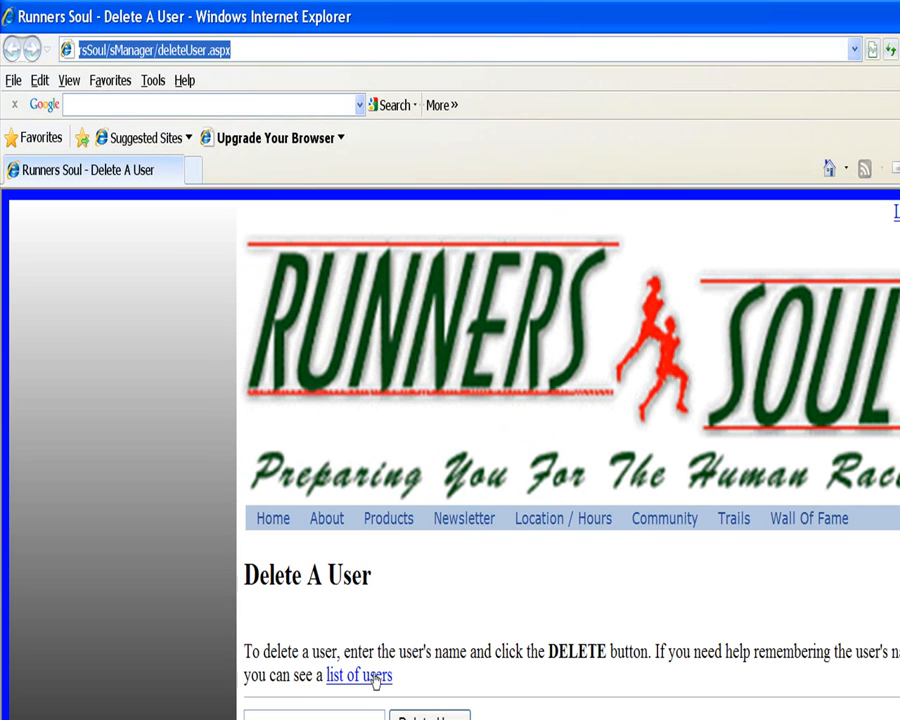
Follow the list of users link on the Delete A User page in Internet Explorer
click(358, 676)
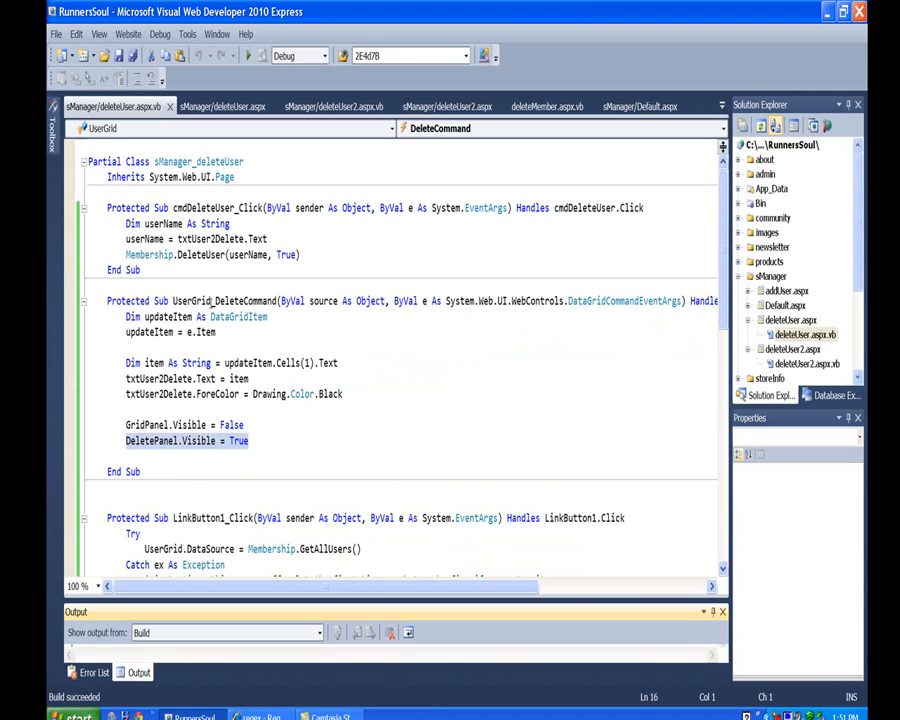
double_click(190, 296)
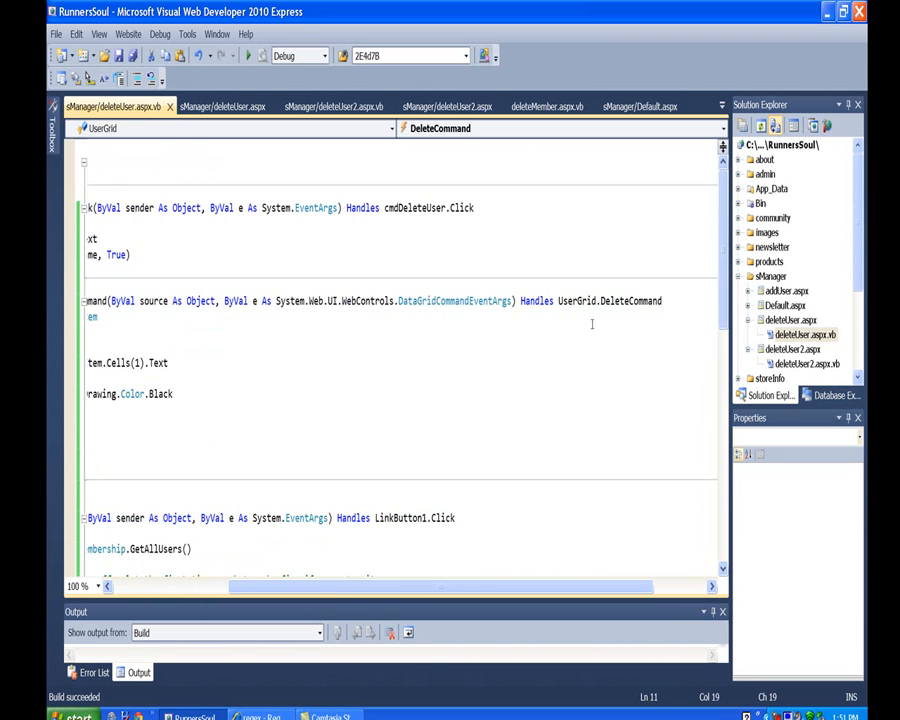
double_click(580, 300)
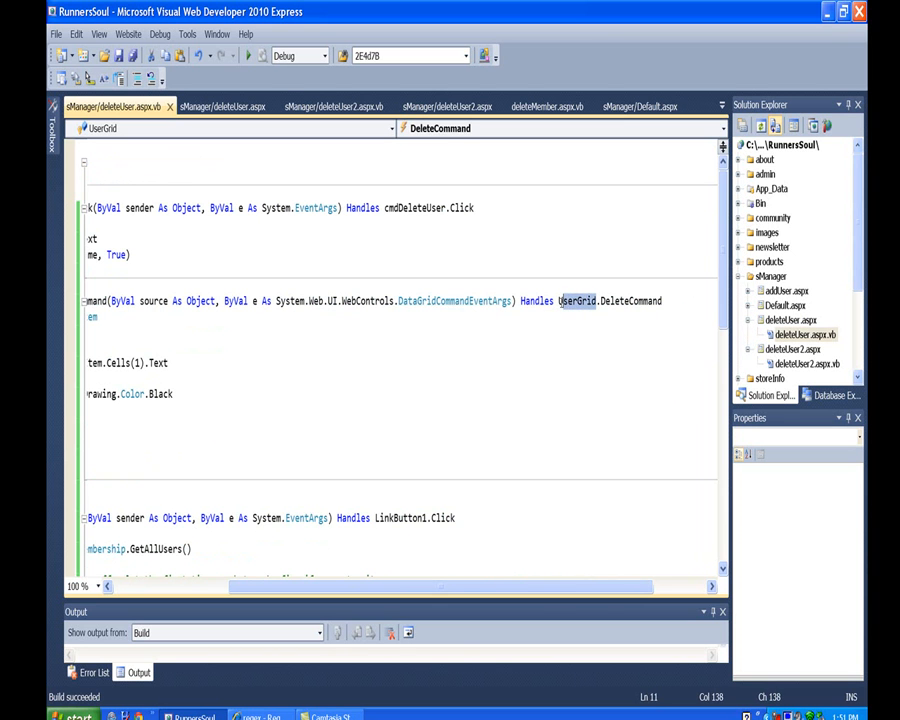